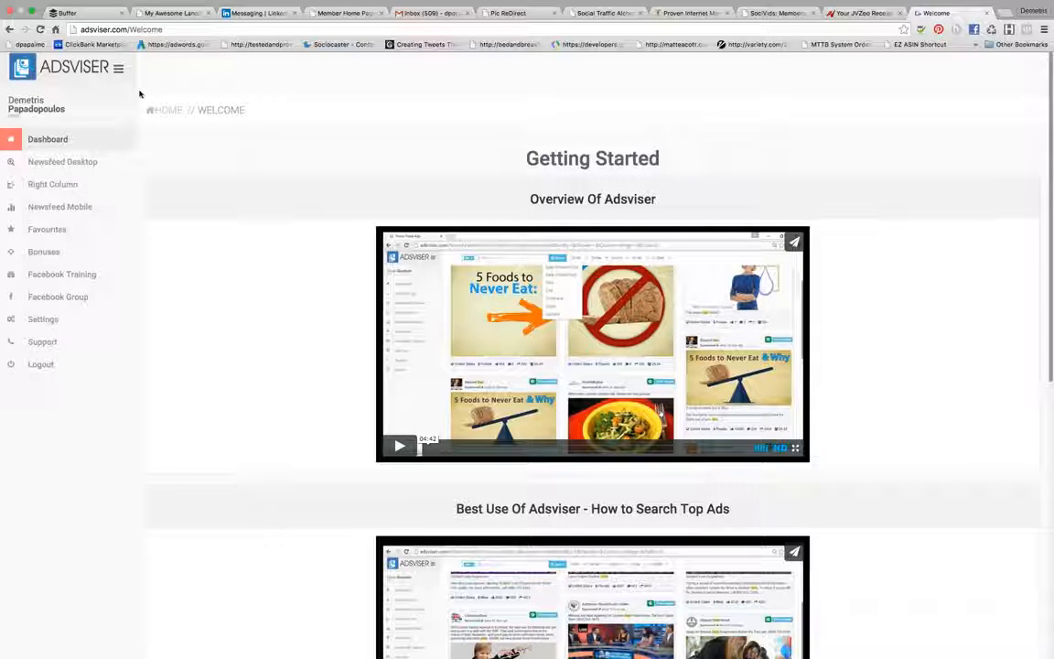
{"action": "mouse_move", "coordinate": [125, 135]}
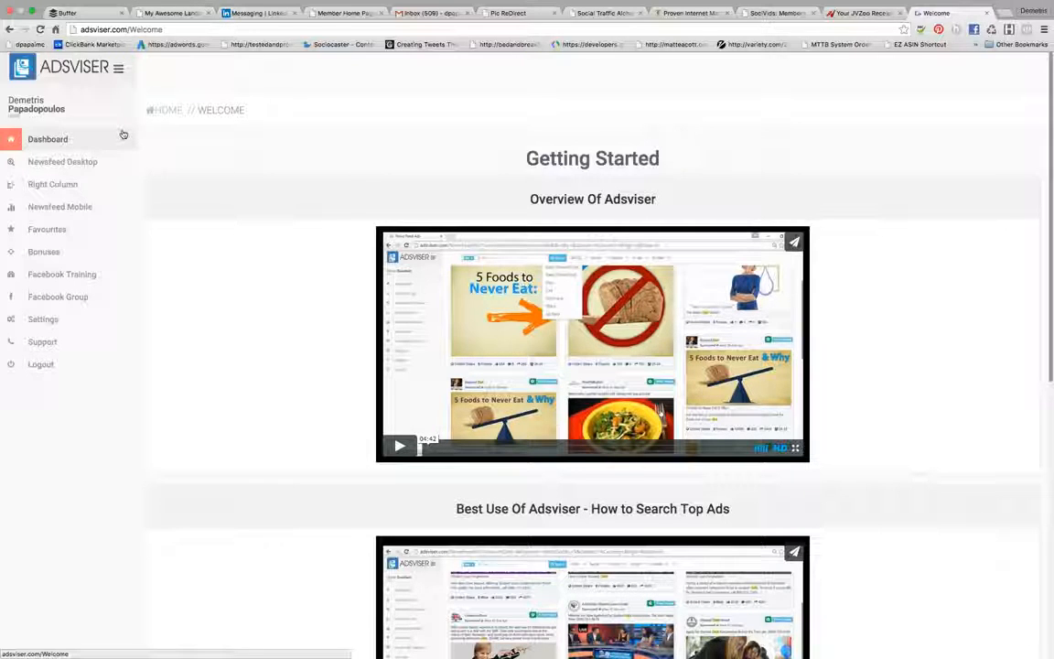
Browse the Newsfeed Desktop listing of roughly 200,357 sponsored ads and return to the top.
{"action": "left_click", "coordinate": [62, 161]}
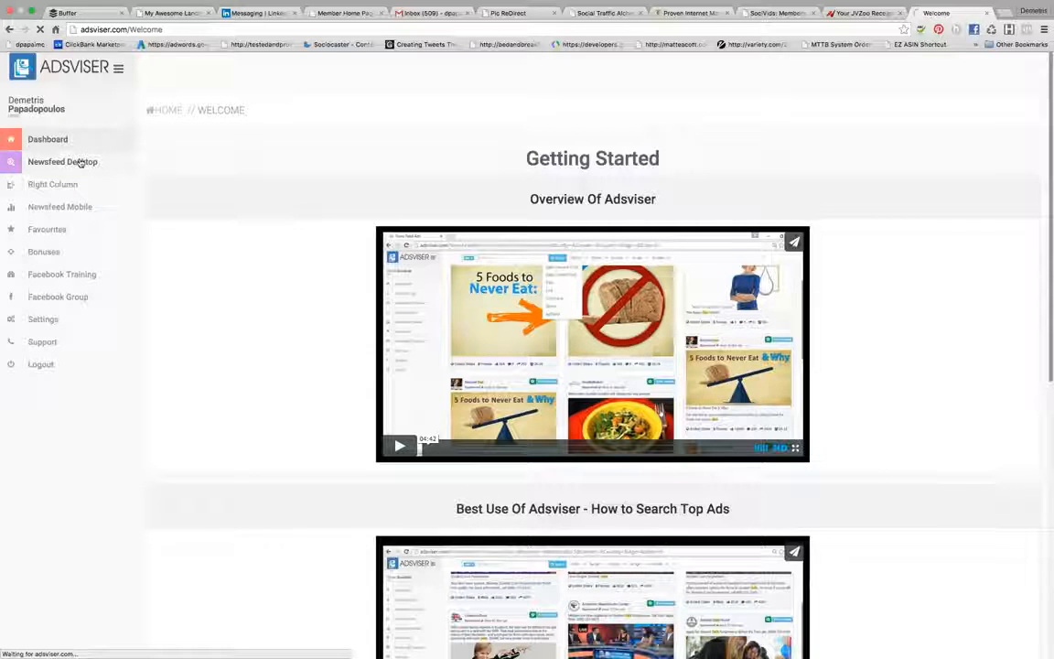
{"action": "left_click", "coordinate": [62, 161]}
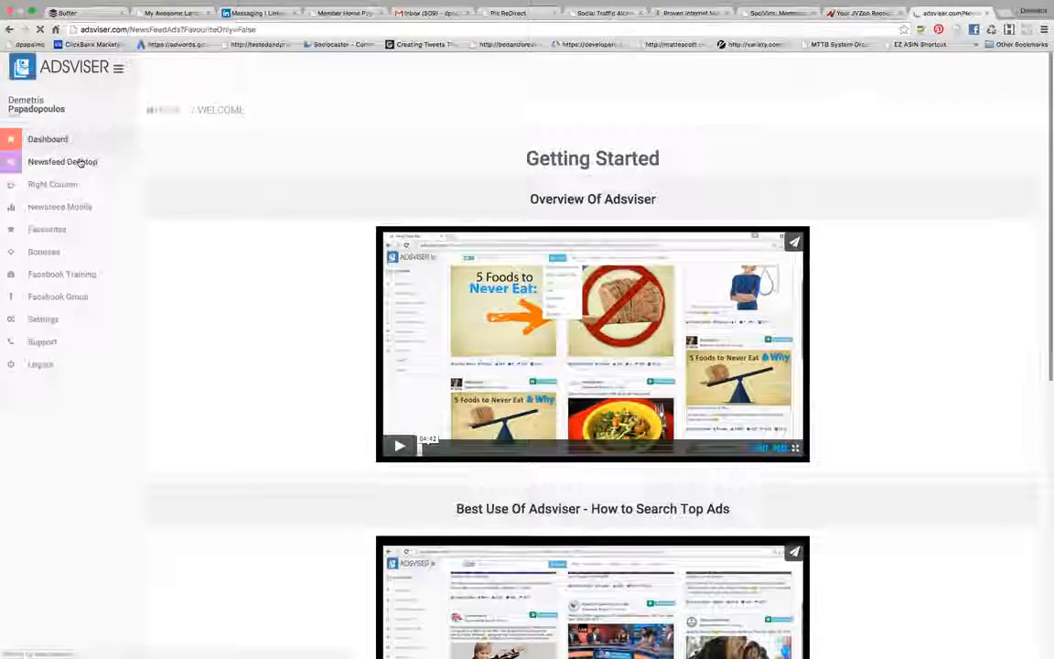
{"action": "left_click", "coordinate": [62, 161]}
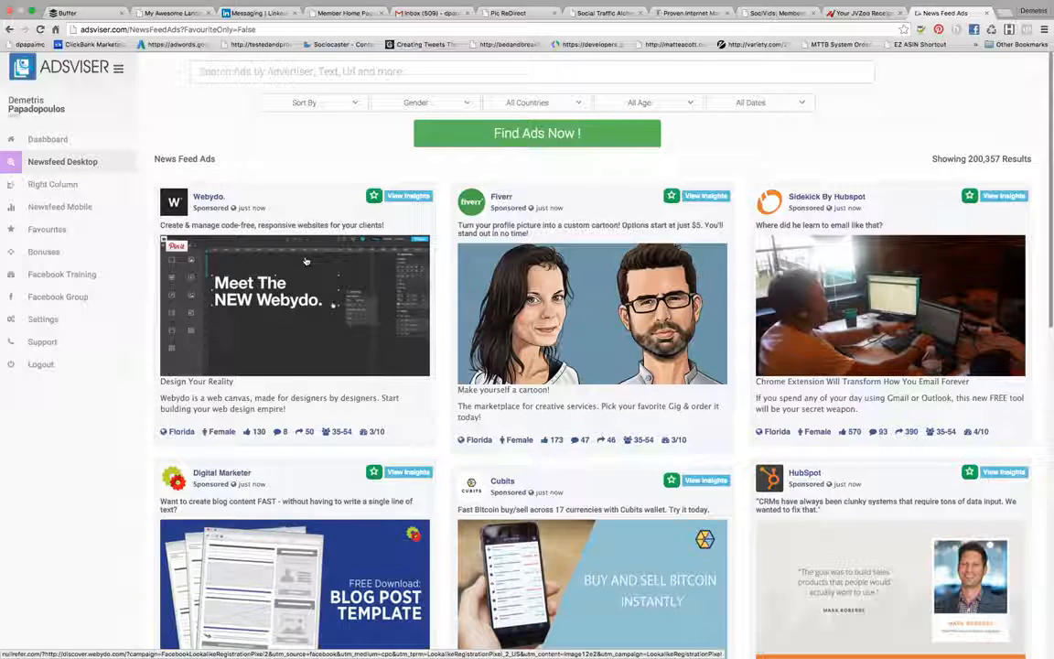
{"action": "scroll", "scroll_direction": "down", "scroll_amount": 3}
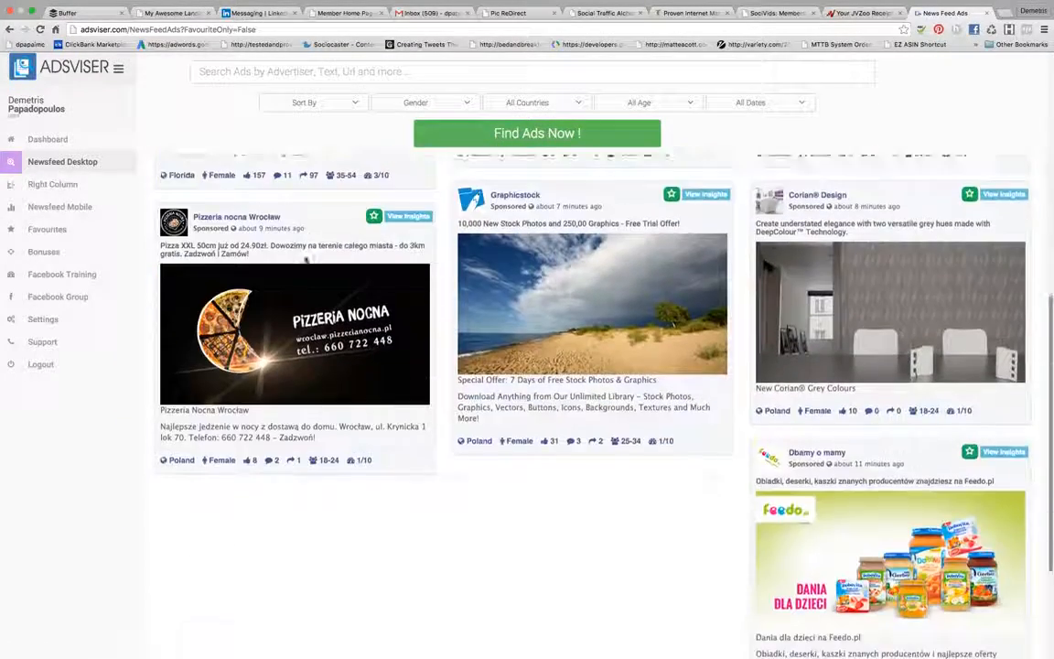
{"action": "scroll", "scroll_direction": "down", "scroll_amount": 3}
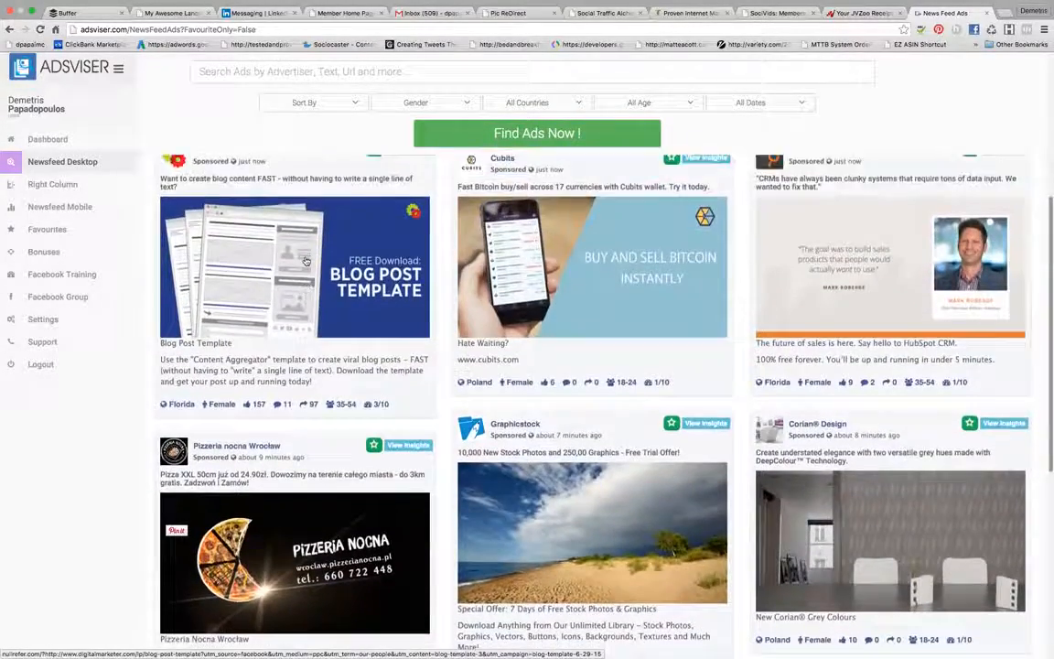
{"action": "scroll", "scroll_direction": "down", "scroll_amount": 3}
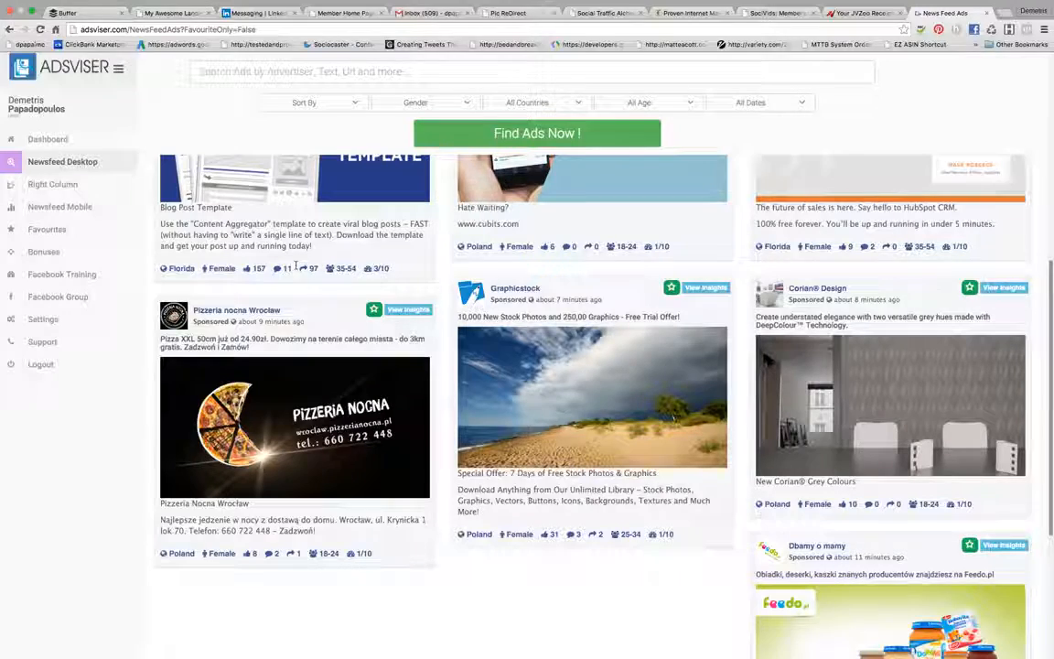
{"action": "scroll", "scroll_direction": "down", "scroll_amount": 3}
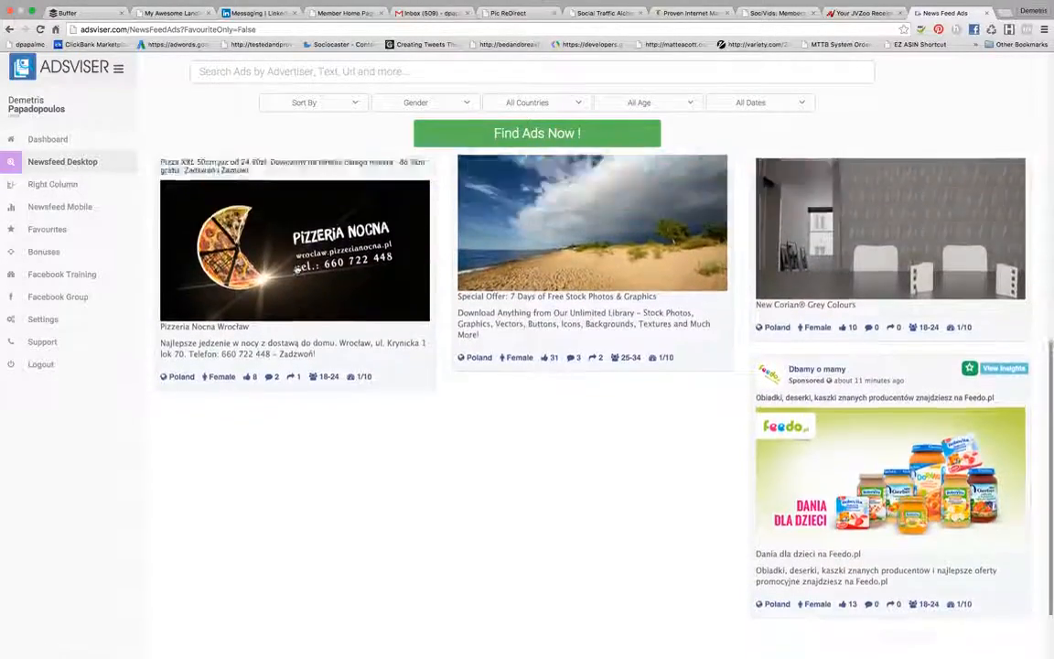
{"action": "left_click", "coordinate": [538, 132]}
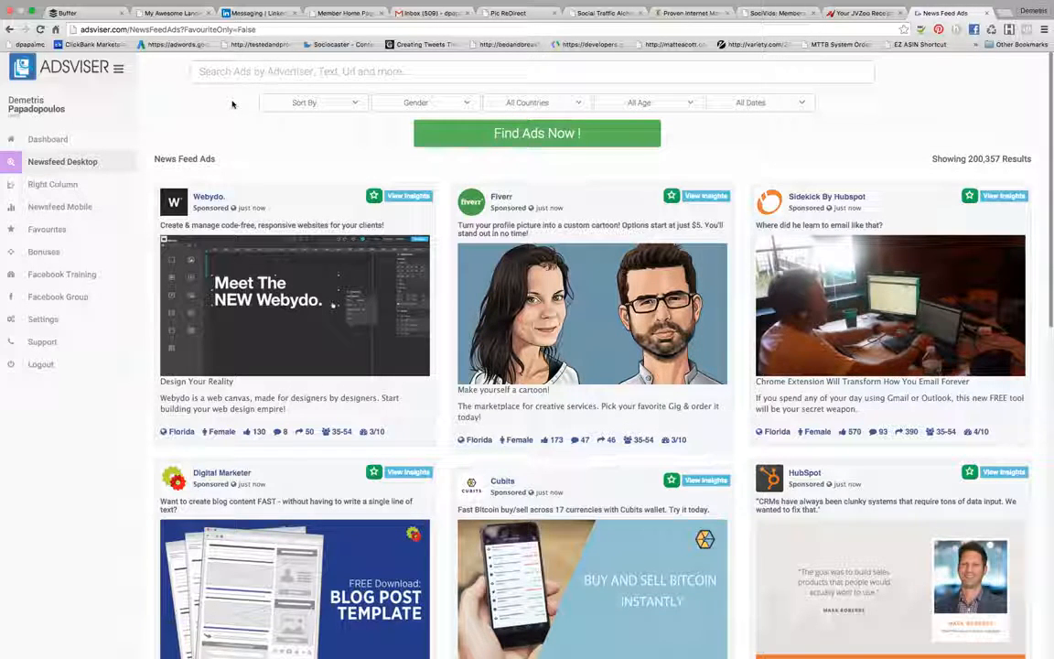
Search the desktop news feed for keyword 'teespring', which reports no results found.
{"action": "left_click", "coordinate": [366, 72]}
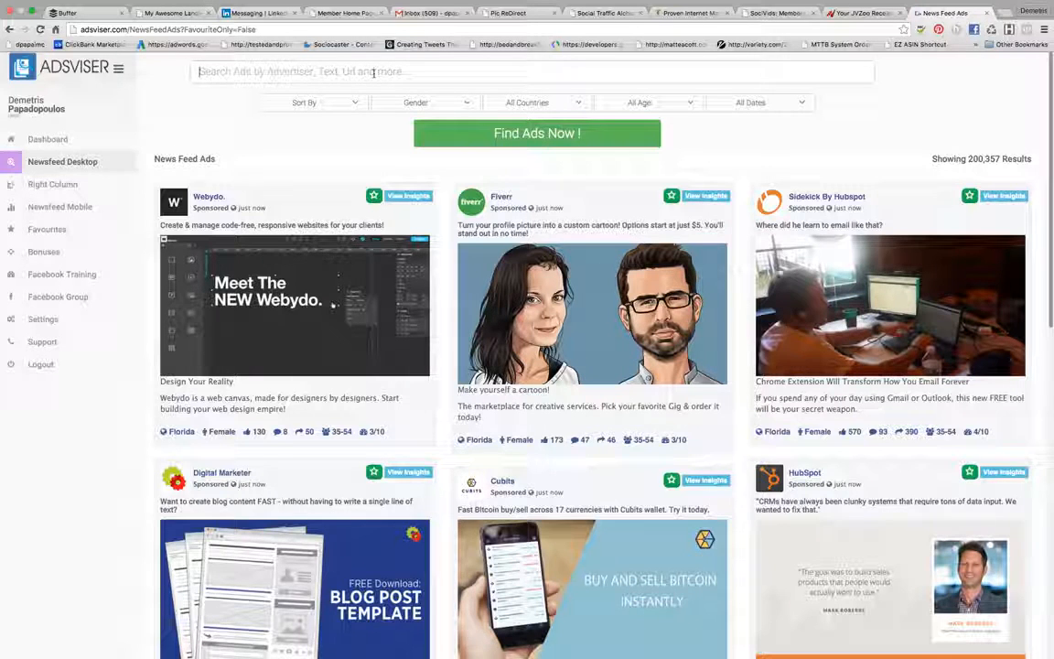
{"action": "type", "text": "teespring.com"}
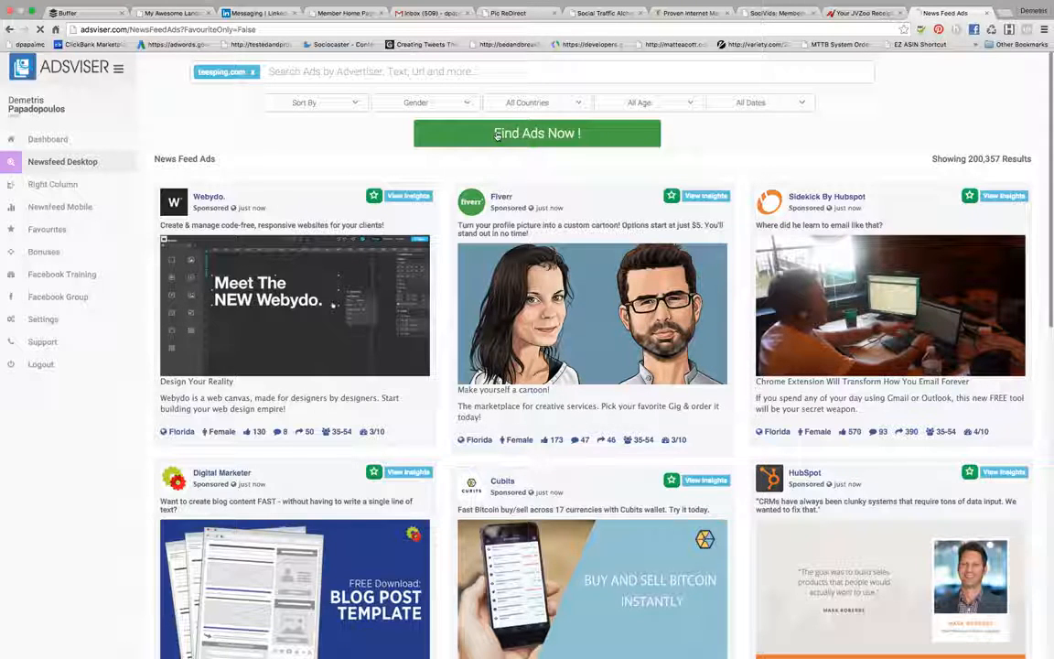
{"action": "left_click", "coordinate": [538, 132]}
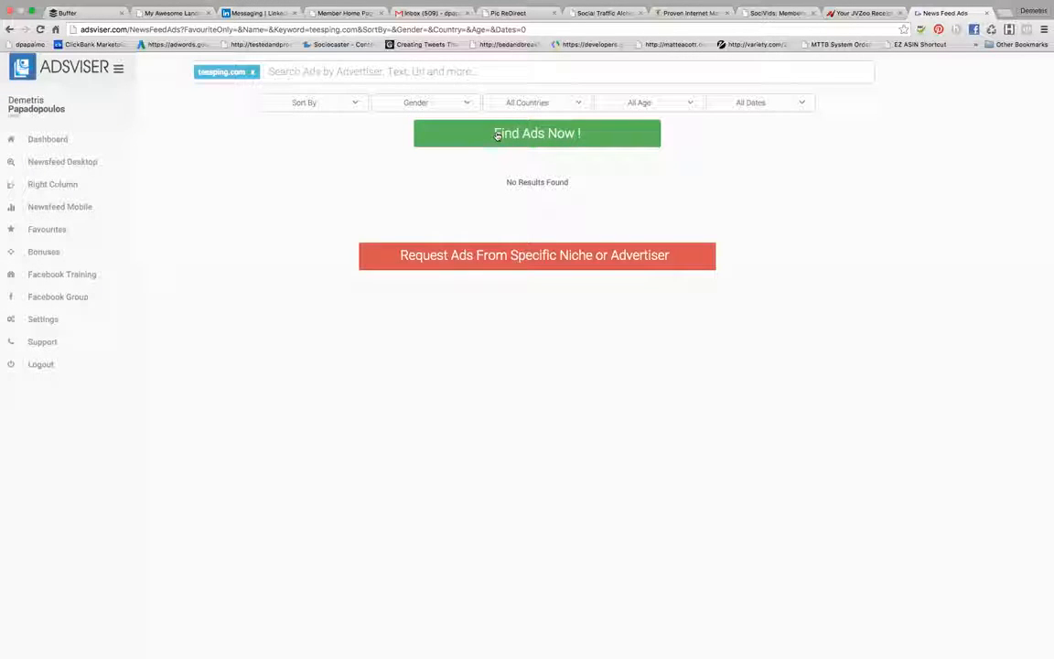